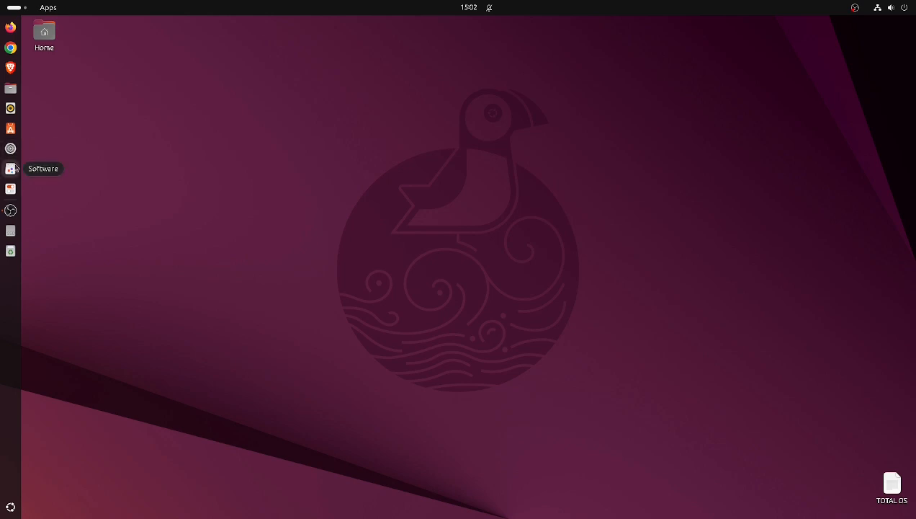
mouse_move(79, 165)
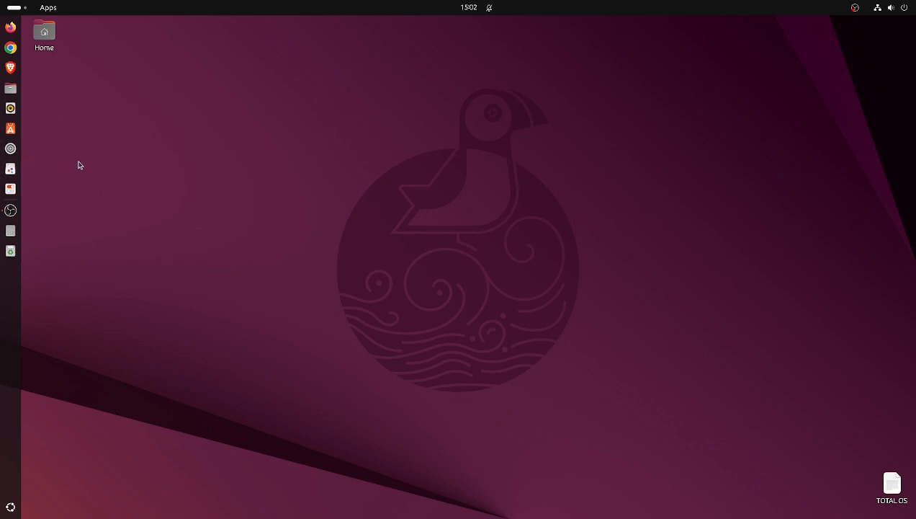
mouse_move(34, 175)
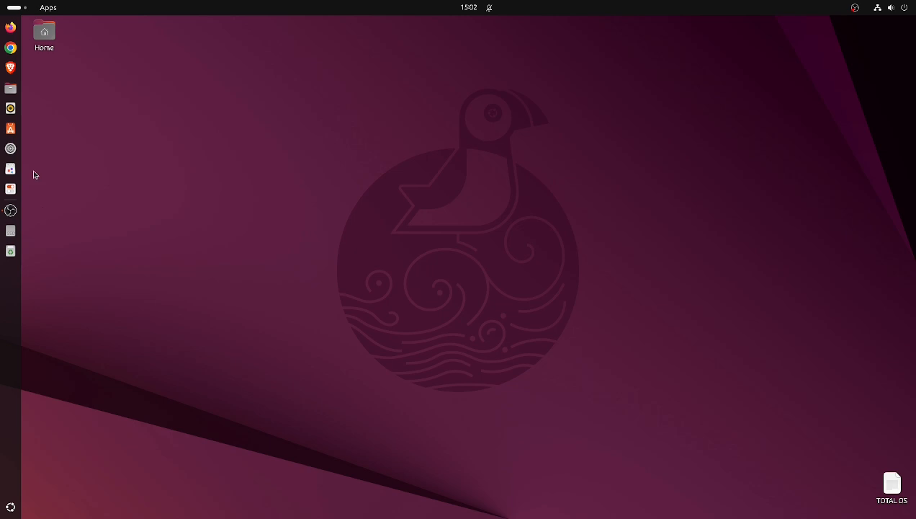
mouse_move(260, 124)
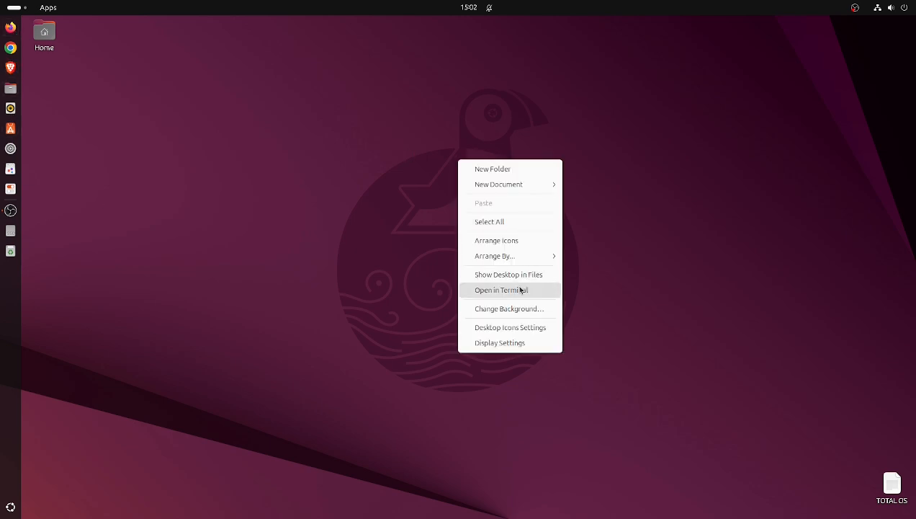
Step: Open a terminal in the Desktop folder and paste 'systemd-analyze blame' at the prompt
click(518, 289)
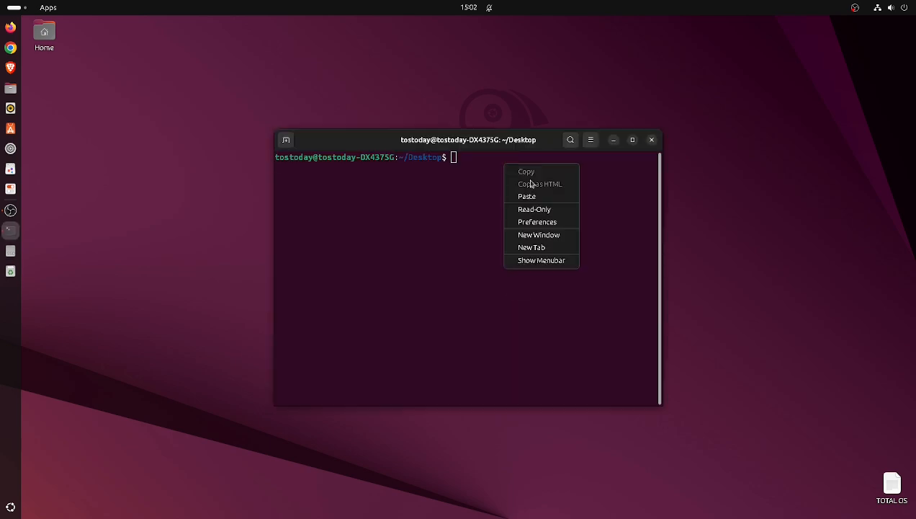
click(526, 196)
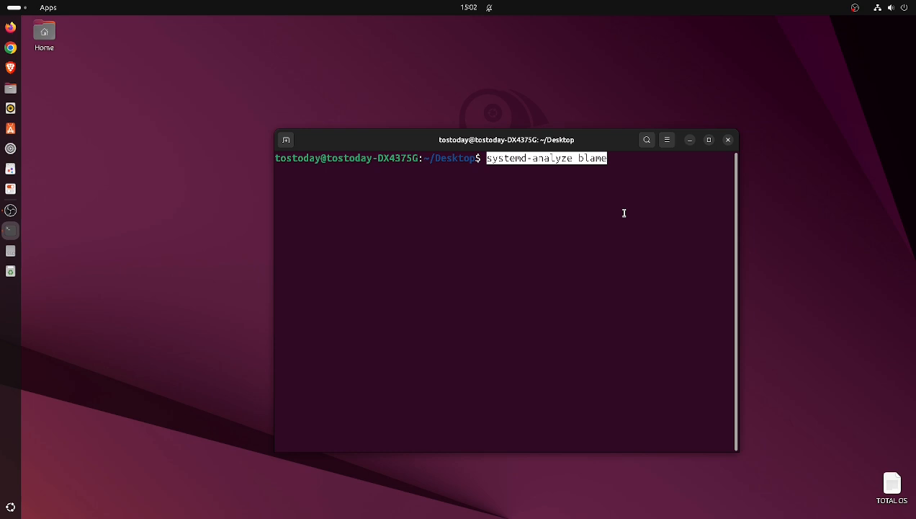
Step: Run systemd-analyze blame and maximize the terminal, showing udisks2.service slowest at 14.695s
key(Return)
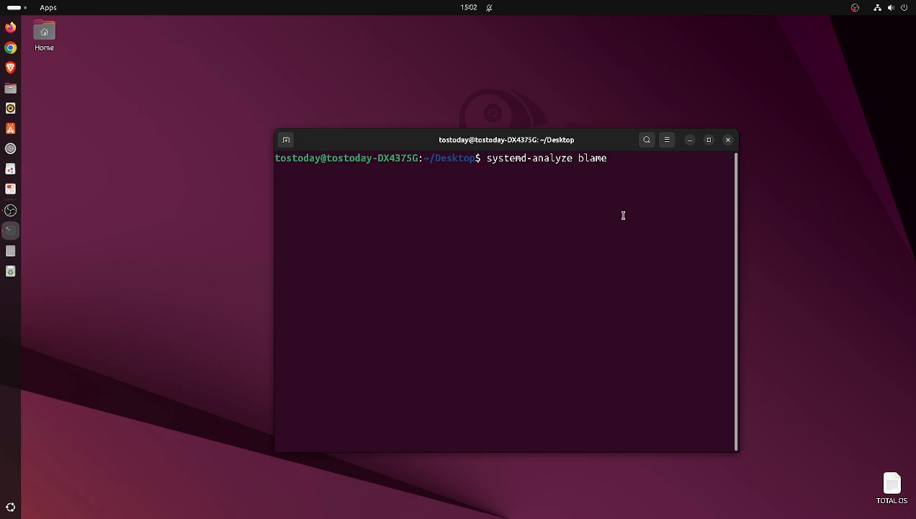
key(Return)
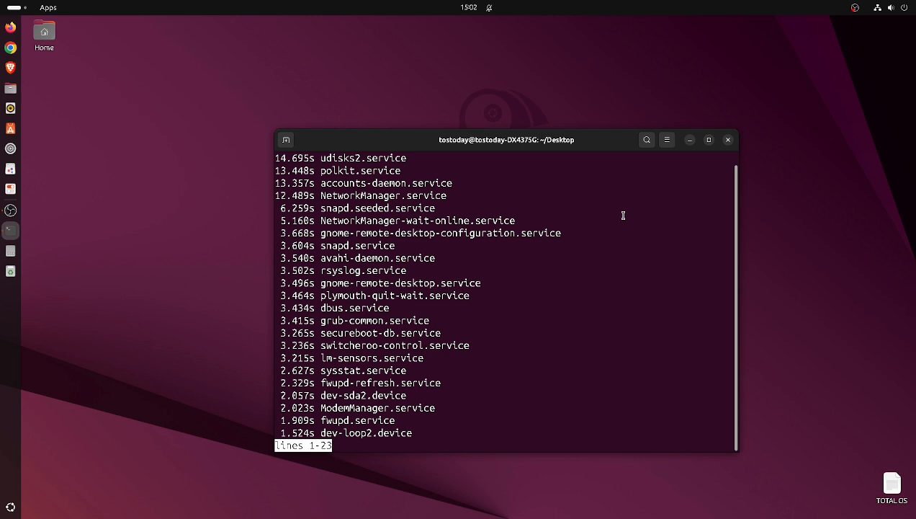
click(708, 140)
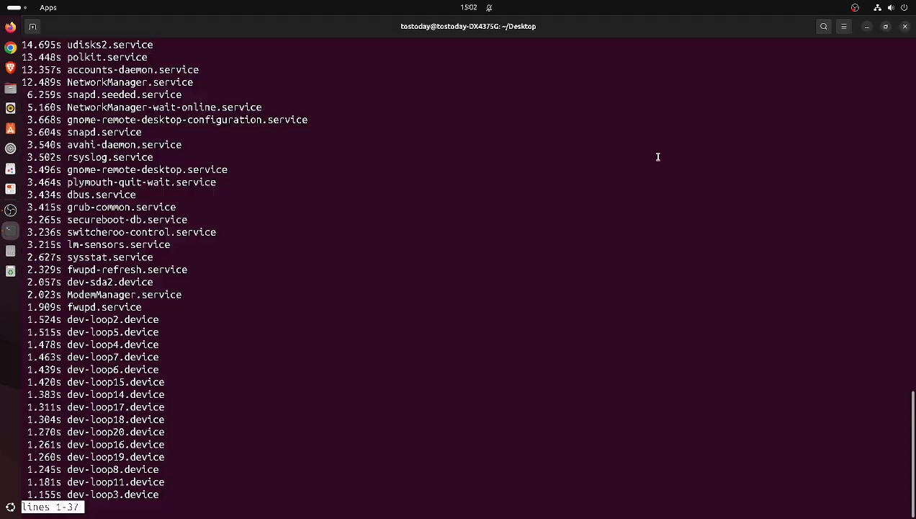
scroll(down, 3)
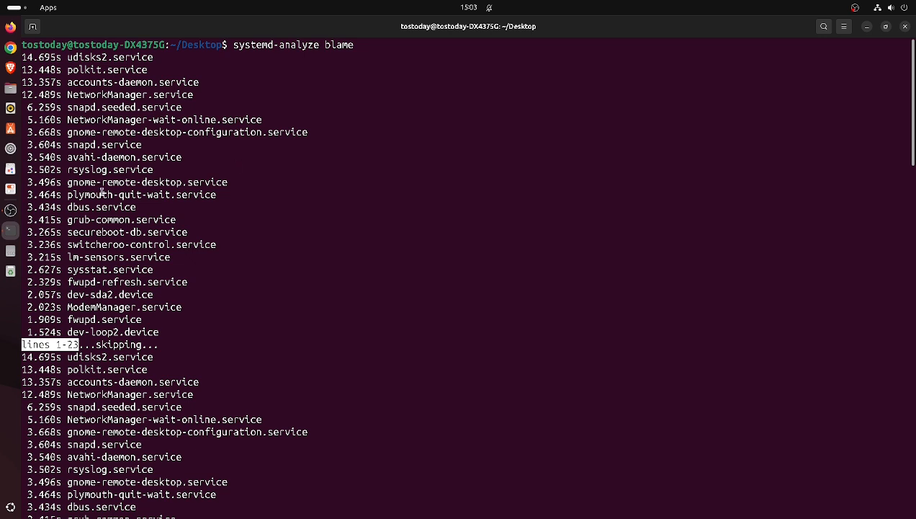
mouse_move(444, 212)
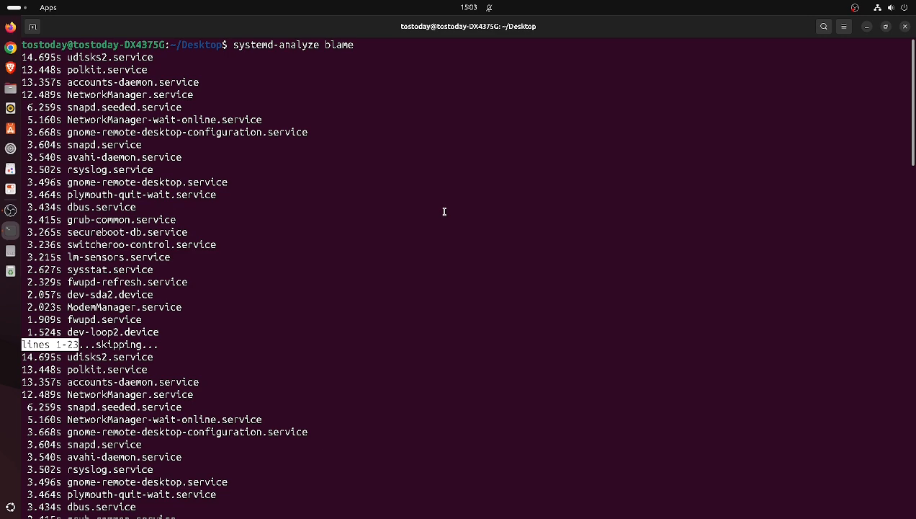
mouse_move(426, 204)
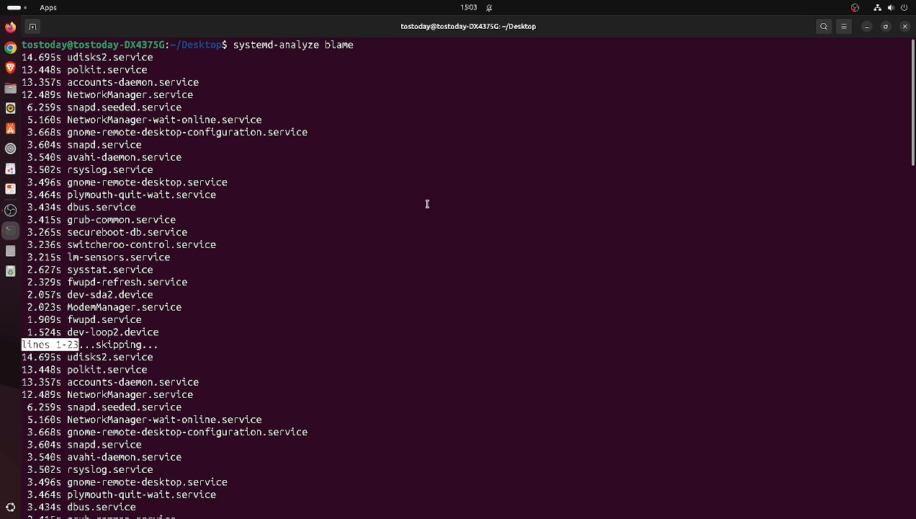
scroll(down, 3)
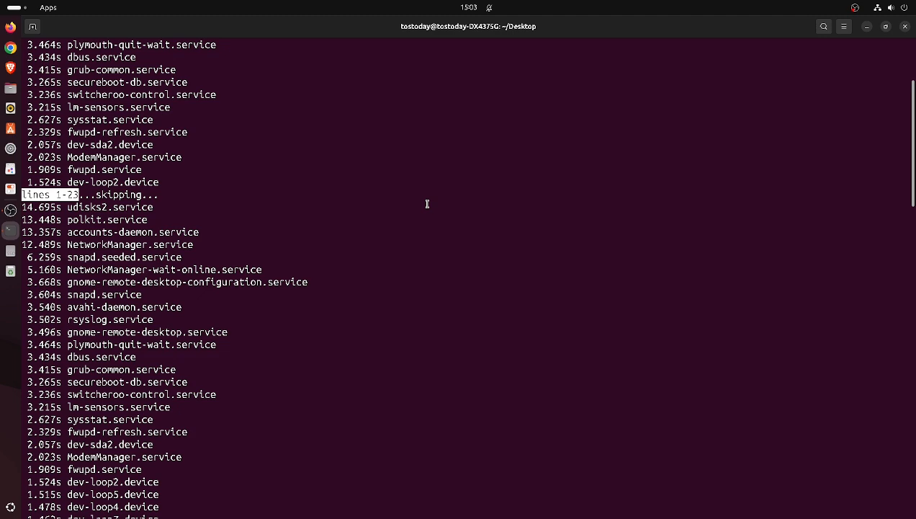
scroll(down, 3)
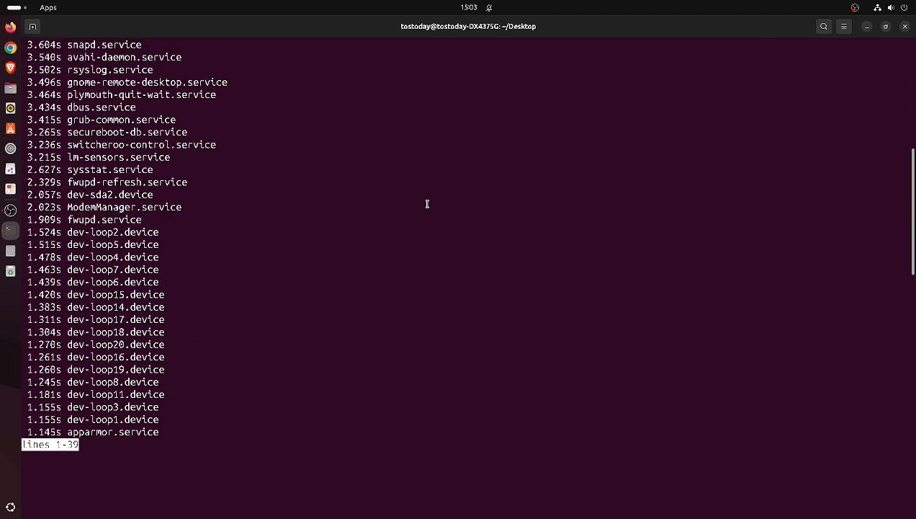